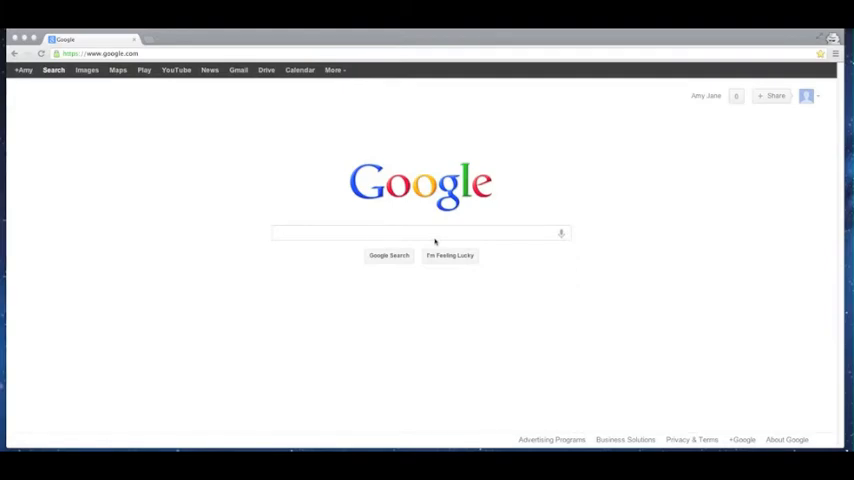
mouse_move(430, 238)
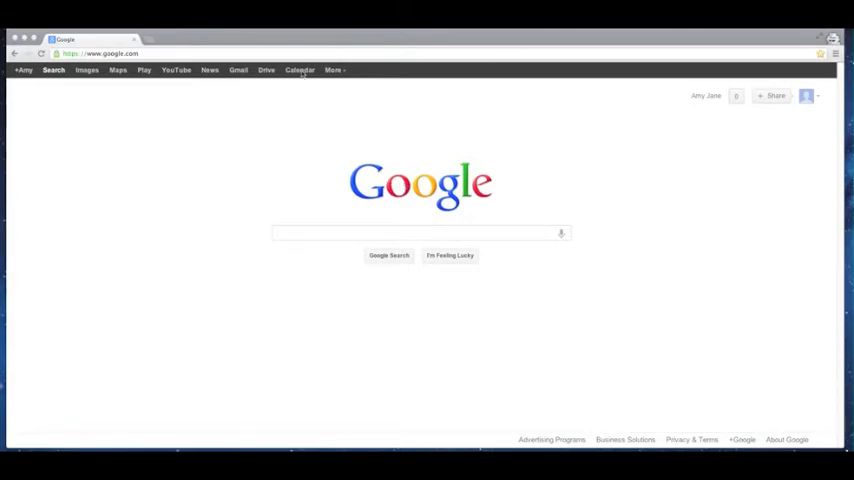
Go from Google Search to Google Calendar via the top bar link.
left_click(300, 70)
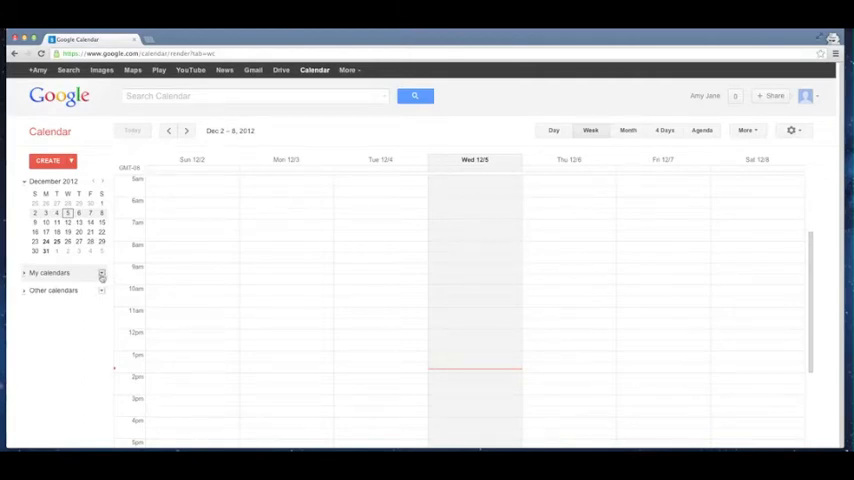
Create a new calendar named '2013 Calendar', made public, and save it.
left_click(100, 272)
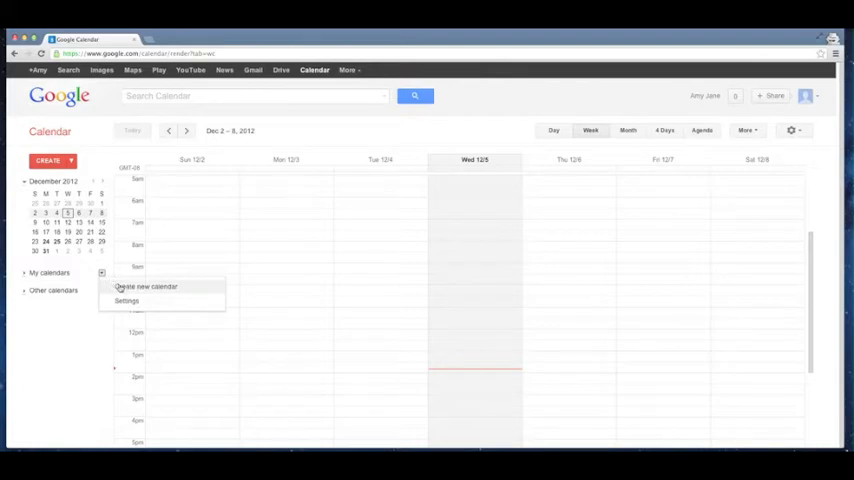
left_click(146, 288)
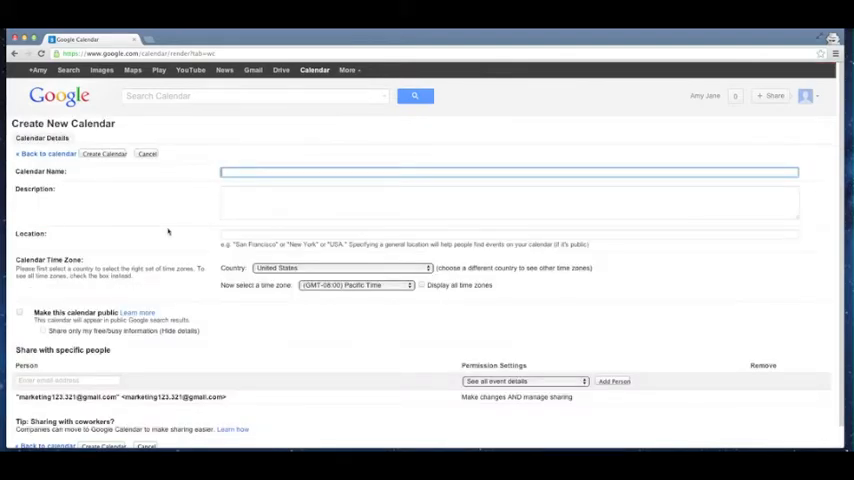
type("2013 Calendar")
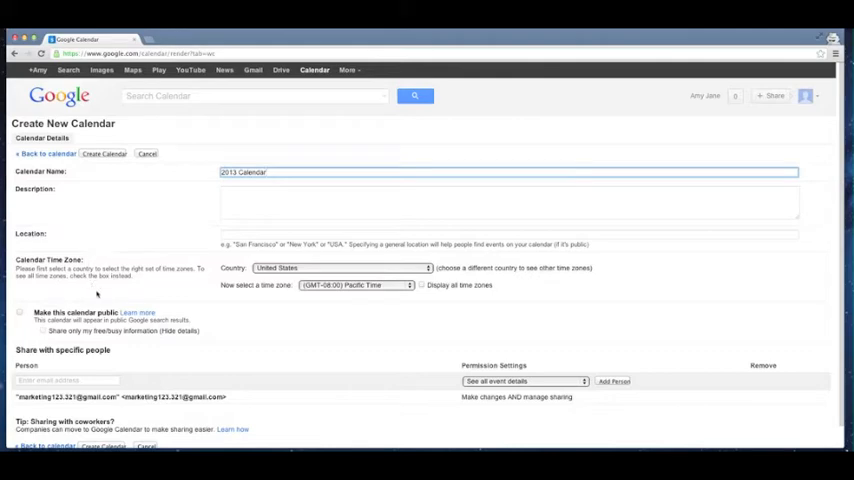
left_click(20, 312)
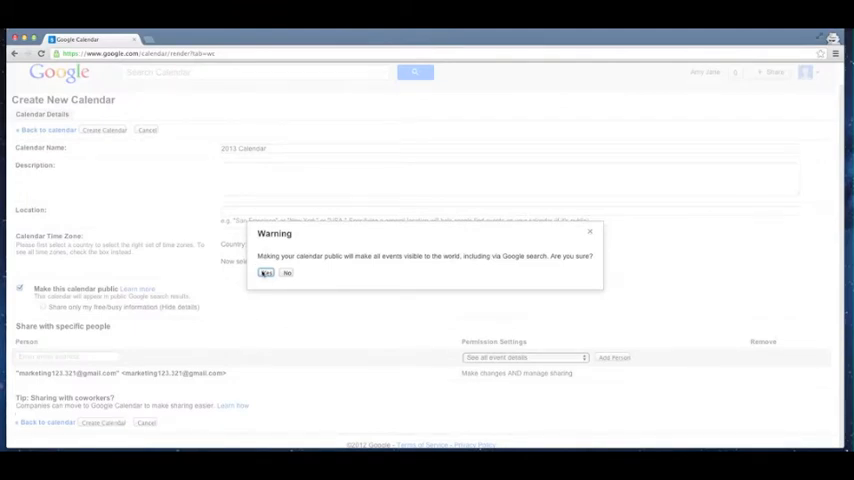
left_click(264, 272)
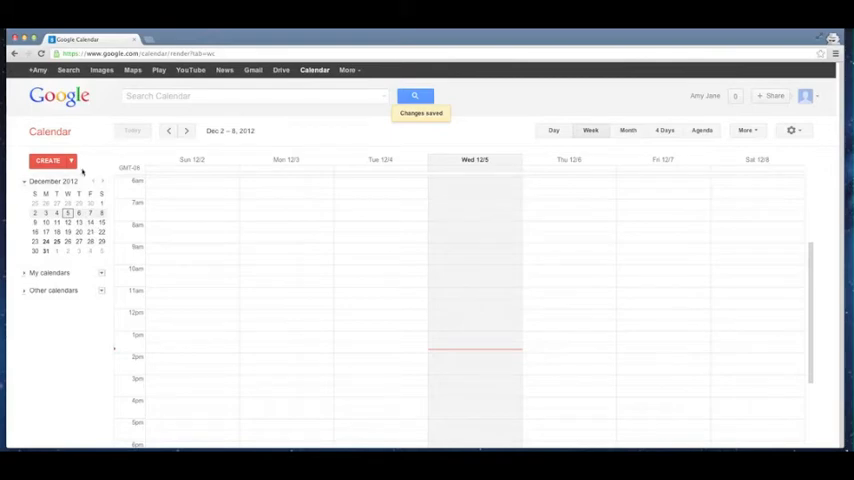
Quick-add an event titled 'Community Service Day Event' and go to its details page.
left_click(70, 160)
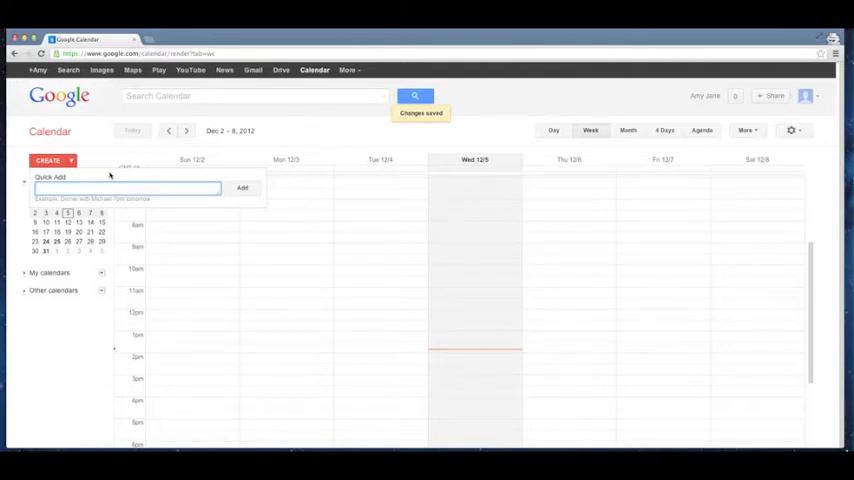
type("Ca")
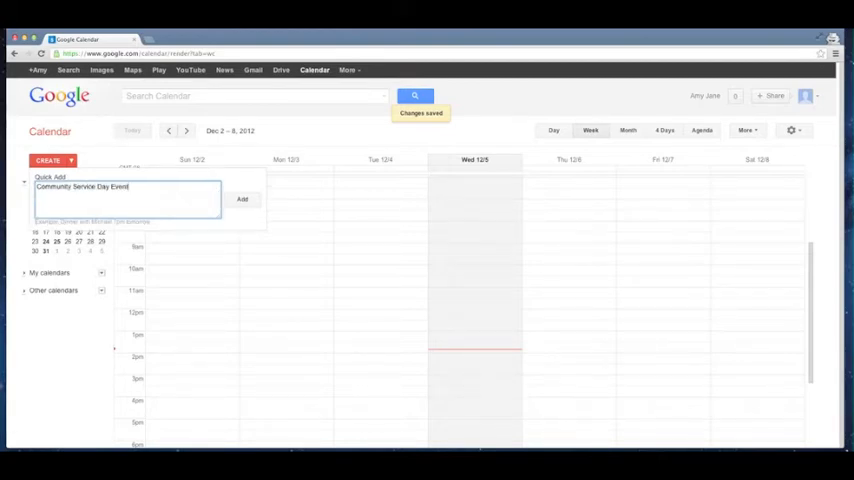
left_click(242, 200)
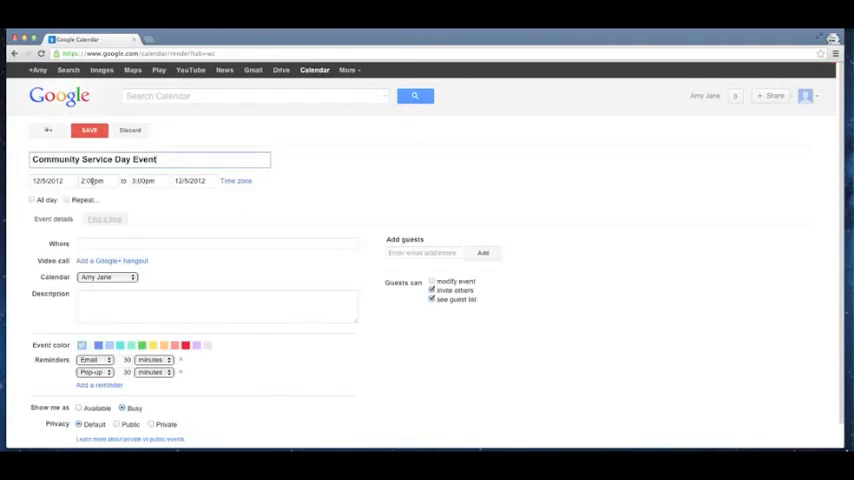
Set the event to January 21, 2013 starting at 10:00am with its end time.
left_click(48, 180)
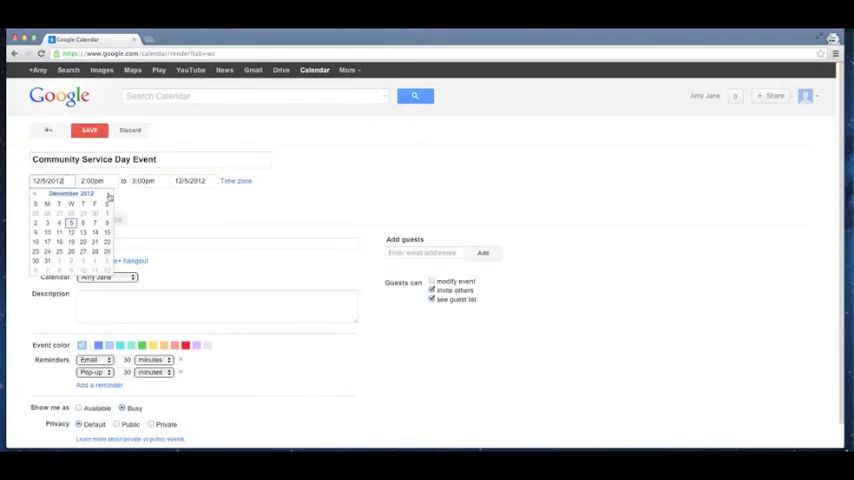
left_click(108, 192)
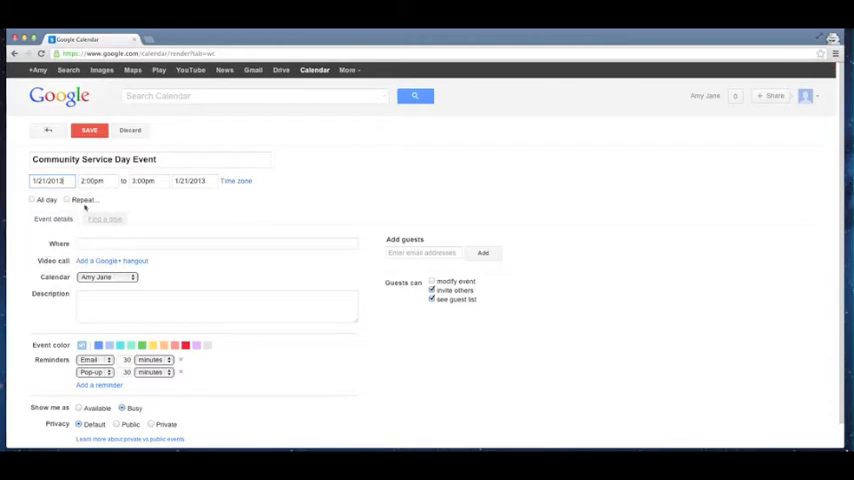
left_click(92, 180)
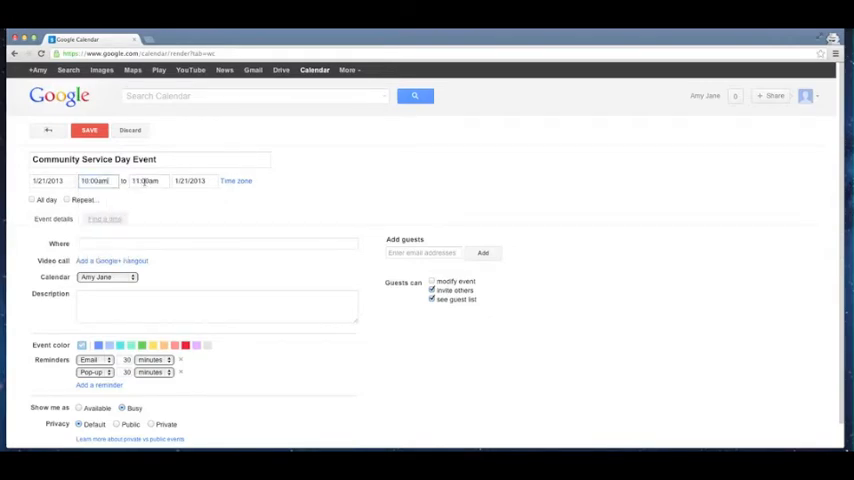
left_click(146, 180)
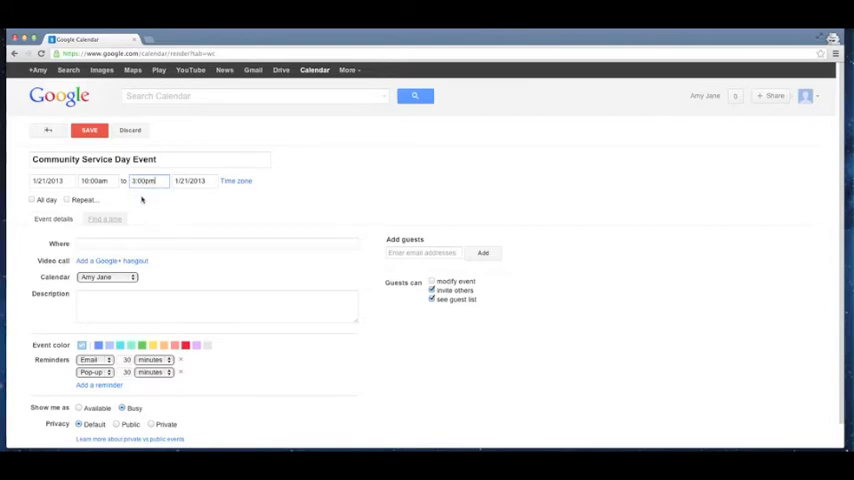
Assign the event to the 2013 Calendar and remove its reminders.
left_click(108, 276)
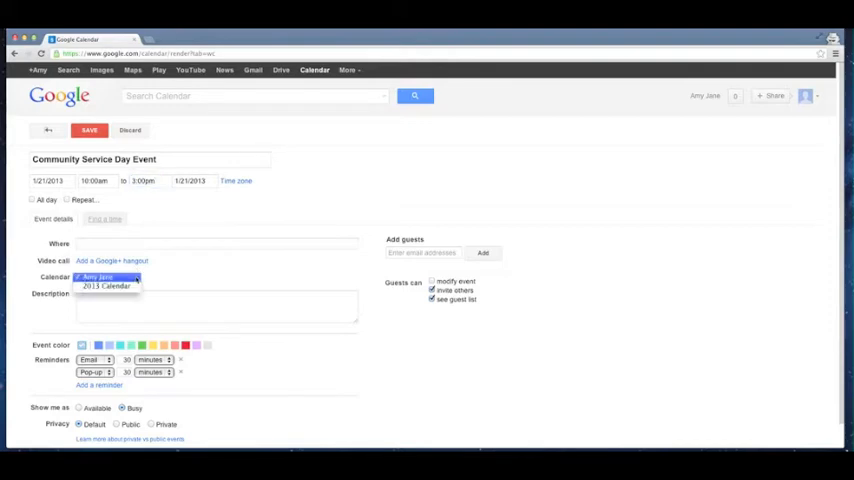
left_click(108, 276)
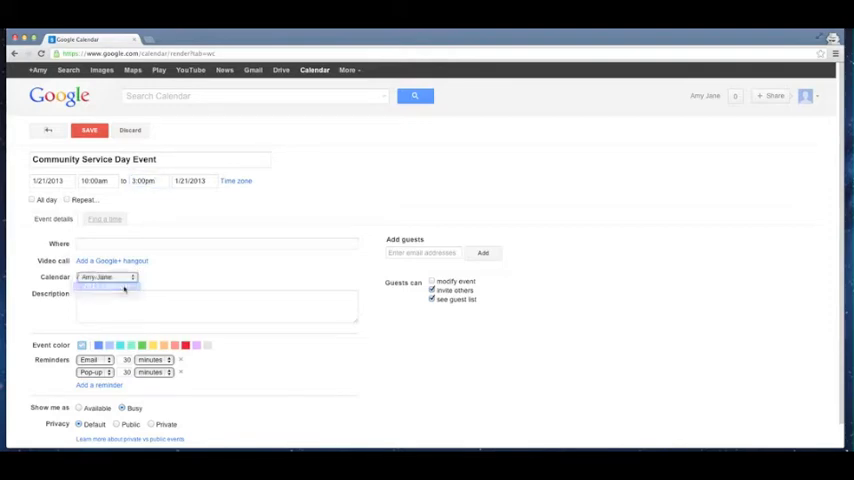
left_click(108, 276)
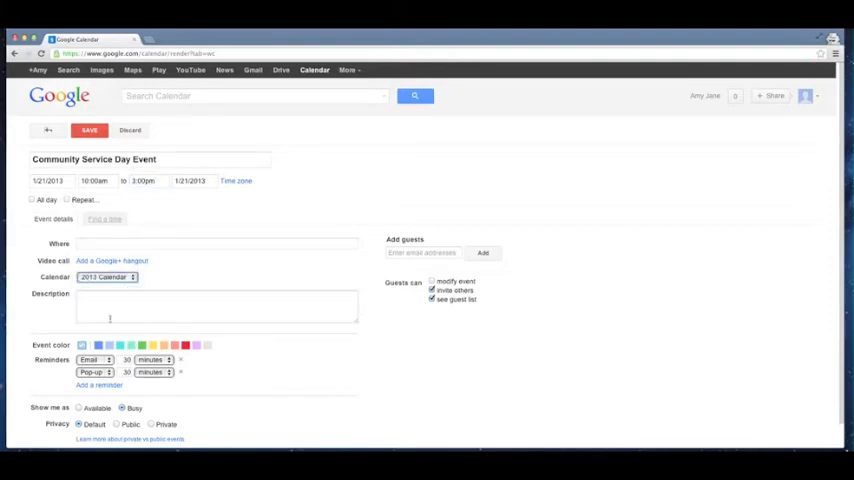
left_click(96, 360)
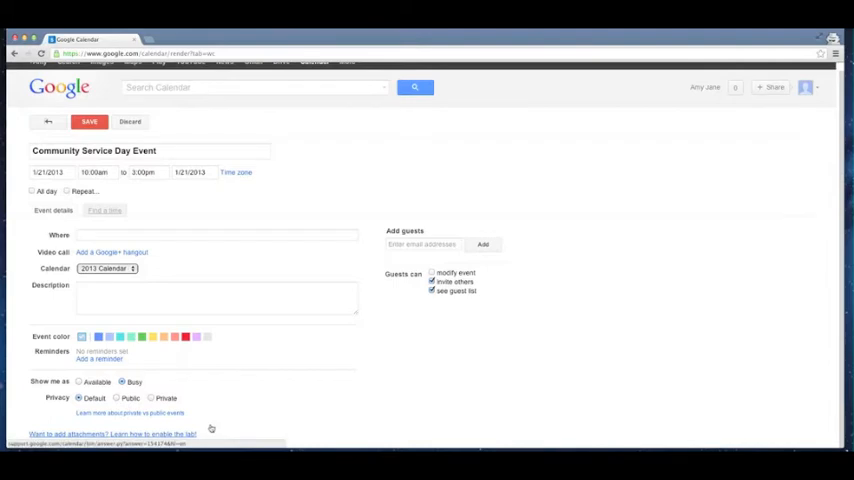
mouse_move(214, 428)
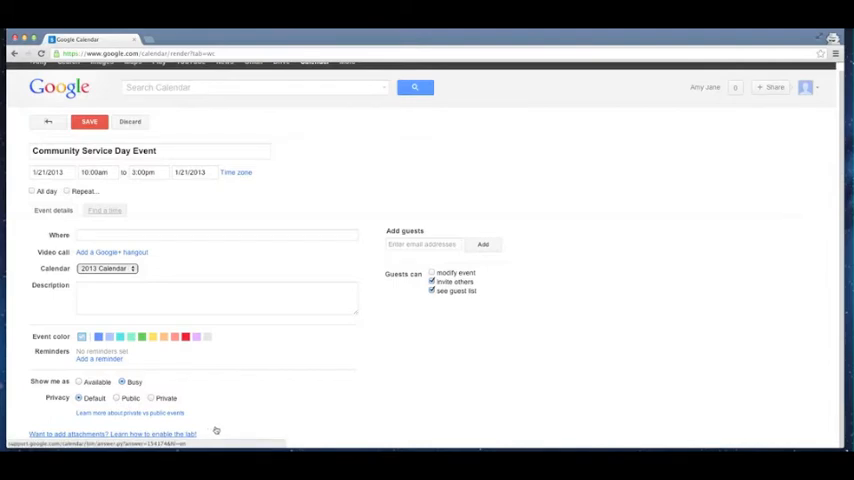
Save the Community Service Day Event and show the week of January 20–26, 2013.
left_click(212, 298)
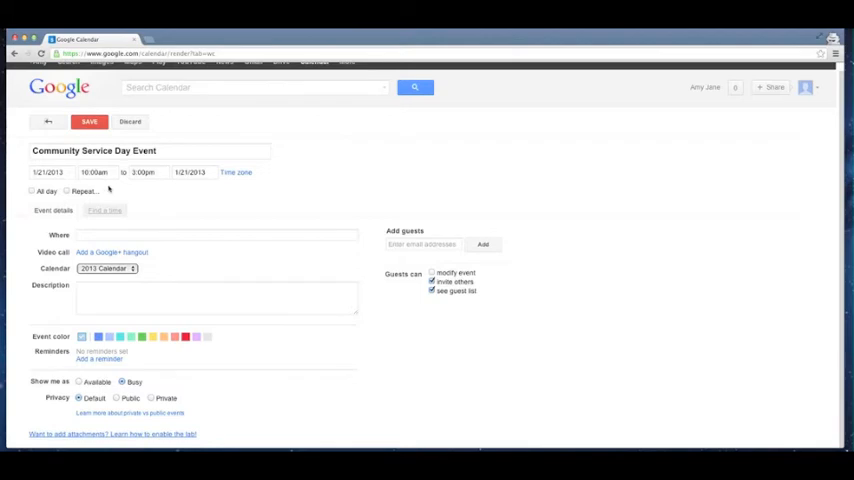
left_click(88, 120)
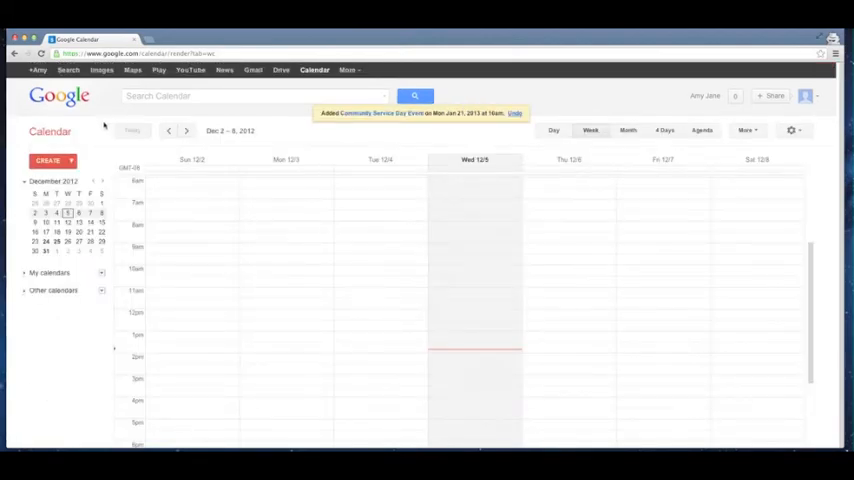
left_click(104, 180)
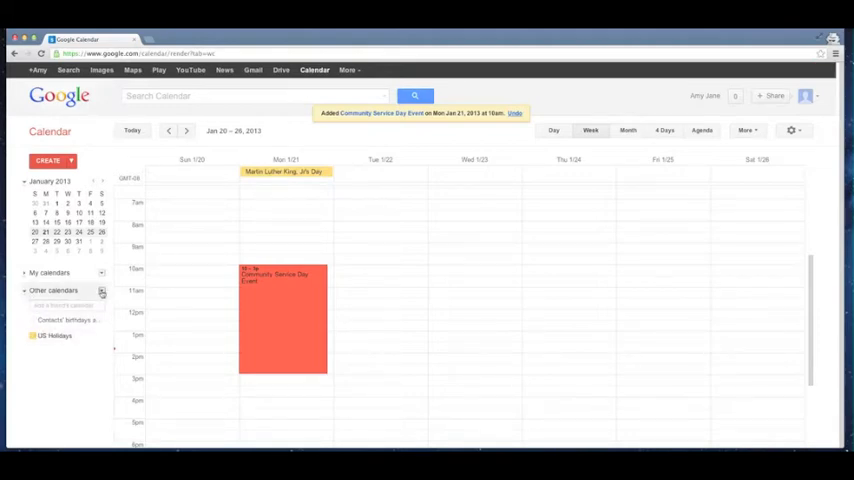
left_click(100, 290)
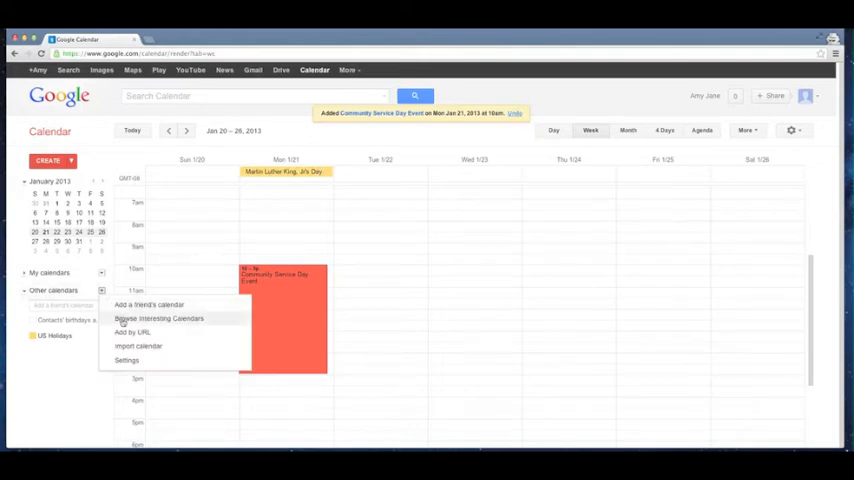
left_click(158, 318)
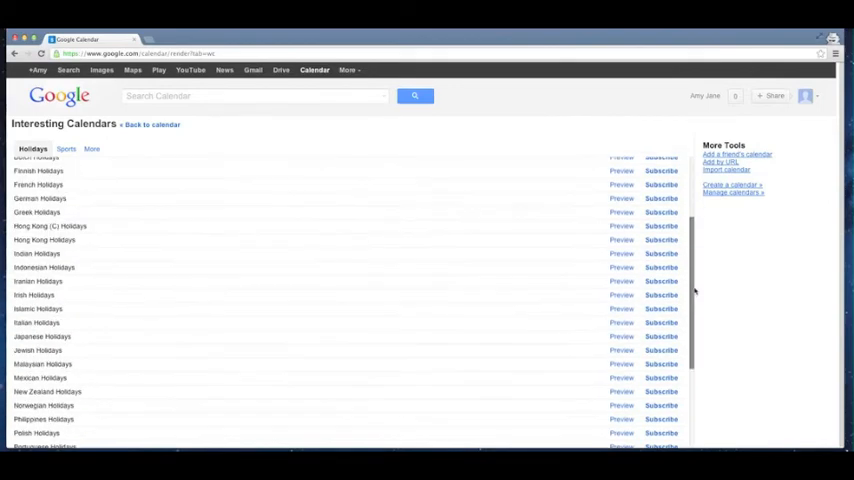
scroll("down", 3)
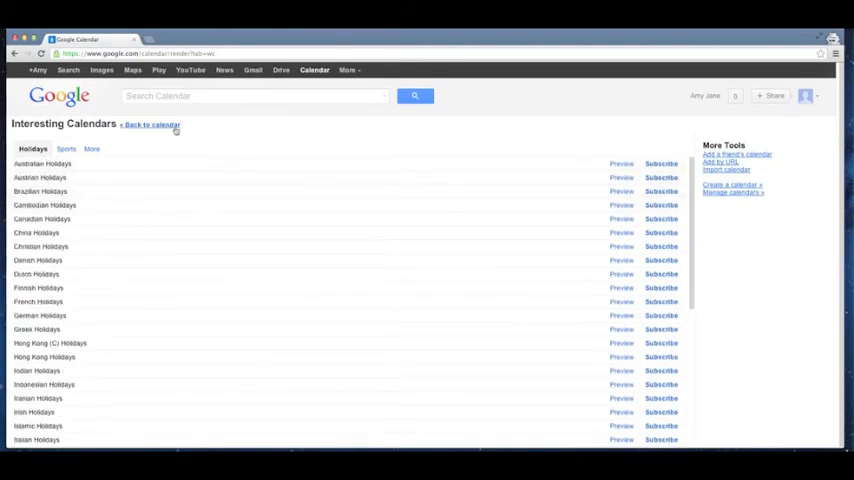
left_click(148, 124)
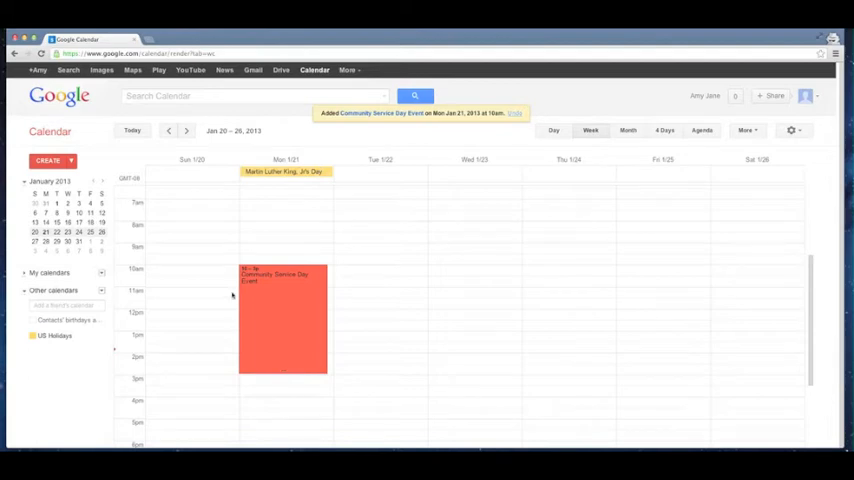
Go to February 2013 and assign the new event to the 2013 Calendar.
left_click(104, 182)
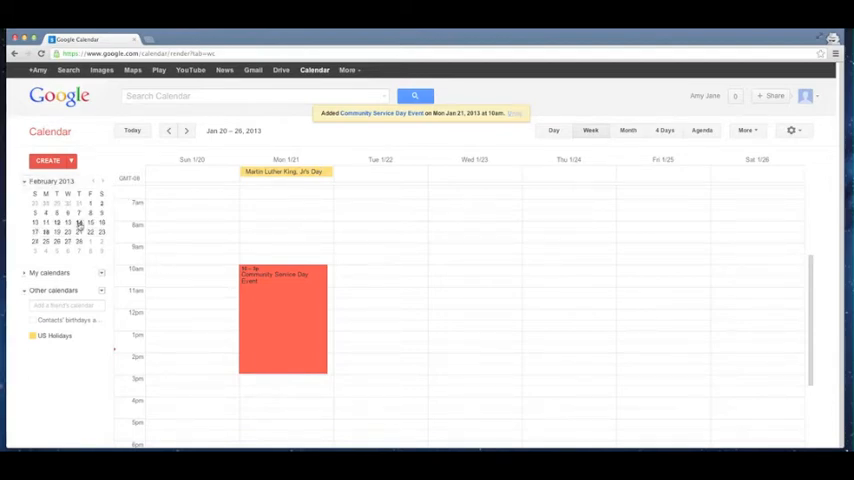
left_click(186, 130)
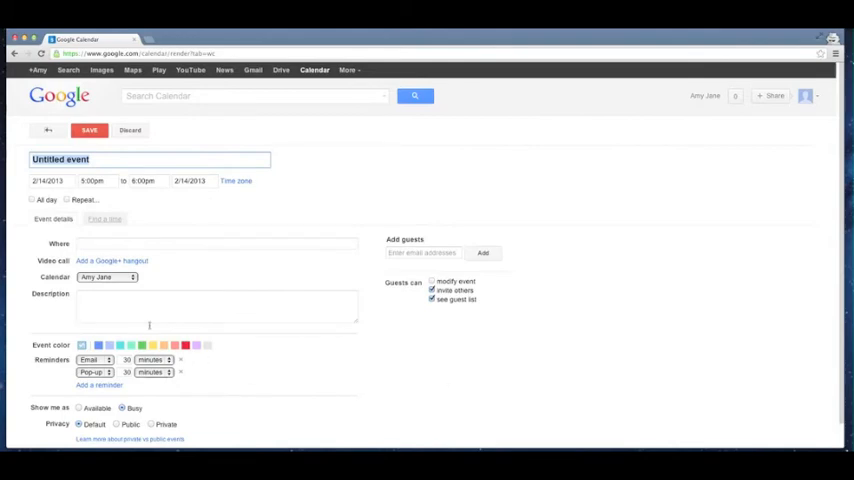
left_click(104, 276)
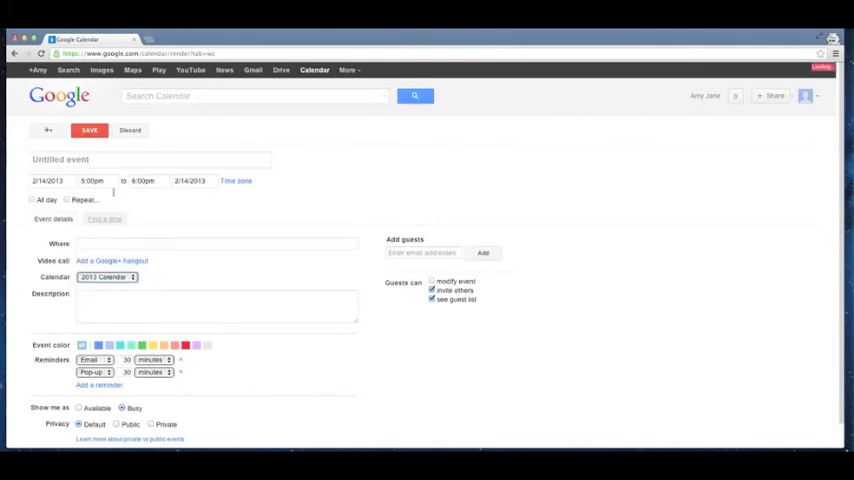
Title the event 'Valentine's Day Dinner', remove both reminders and save it.
left_click(150, 160)
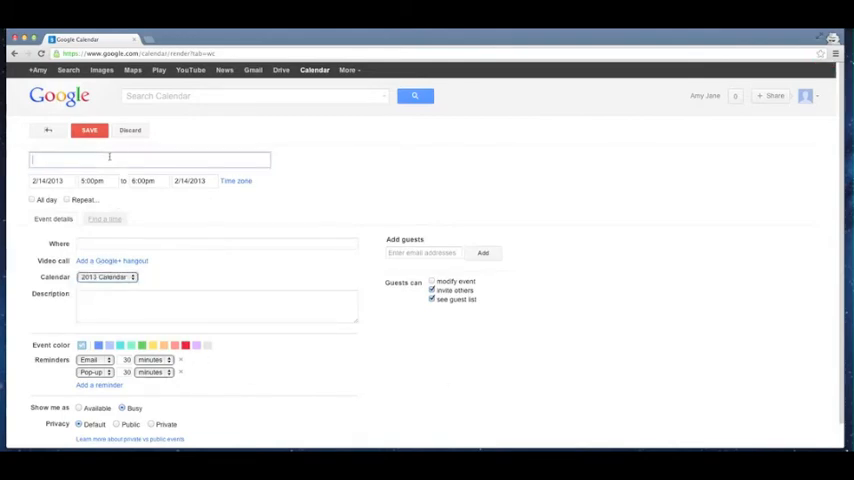
type("Valentine's Day D")
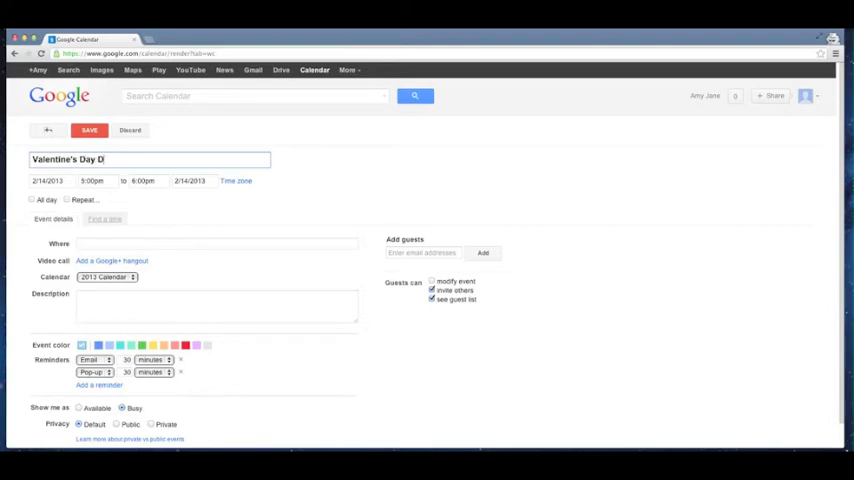
type("inner")
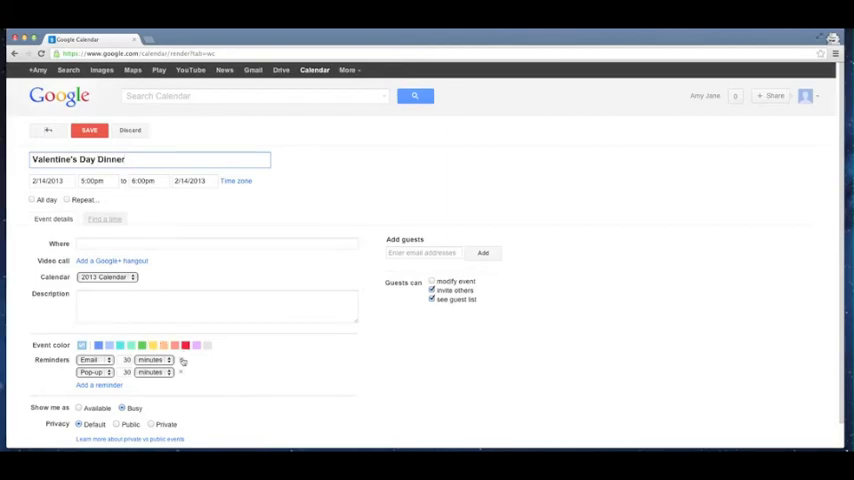
left_click(182, 360)
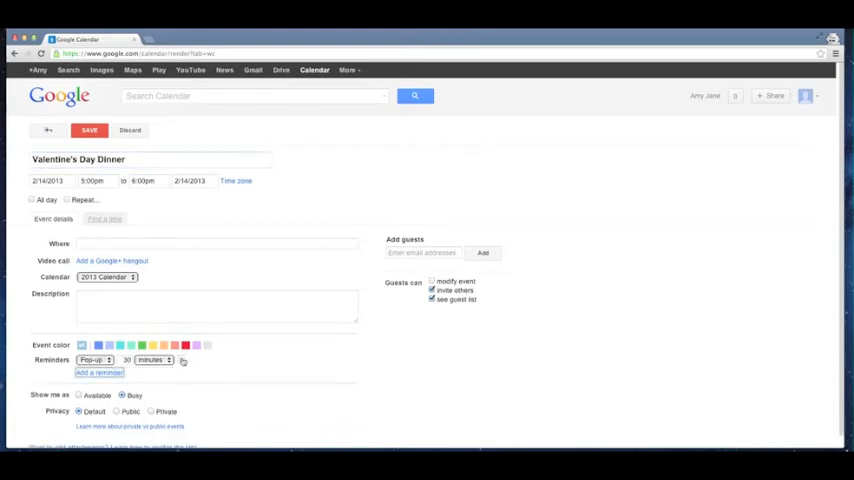
left_click(184, 360)
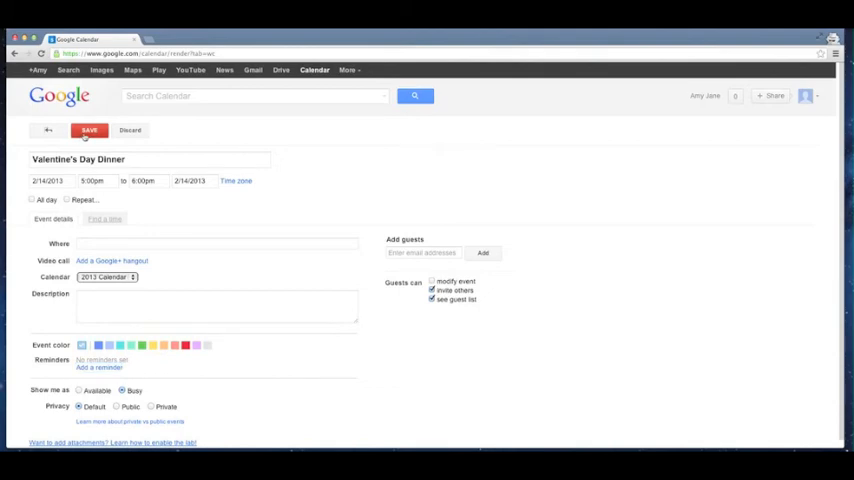
left_click(88, 130)
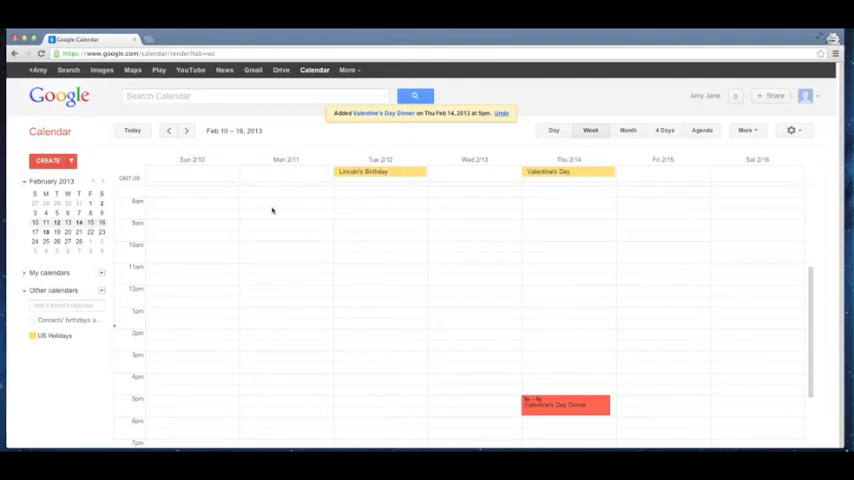
mouse_move(558, 148)
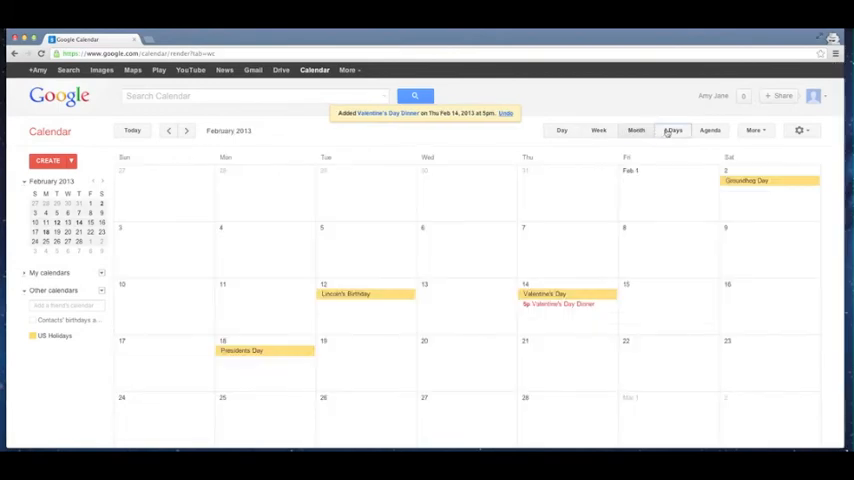
Switch through Agenda view to Day view showing only Thursday, February 14, 2013.
left_click(708, 130)
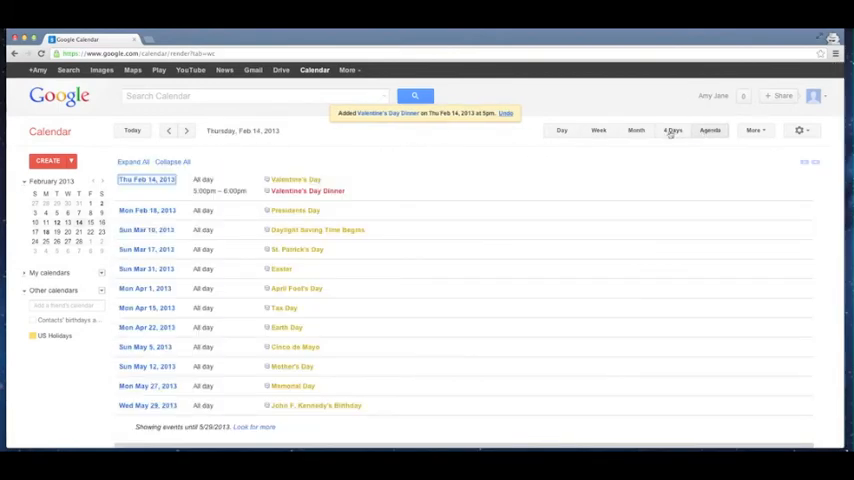
left_click(560, 130)
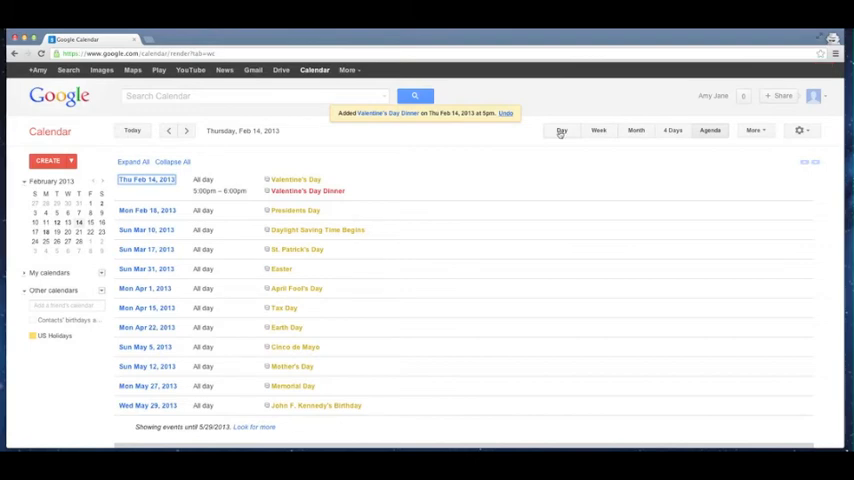
left_click(560, 130)
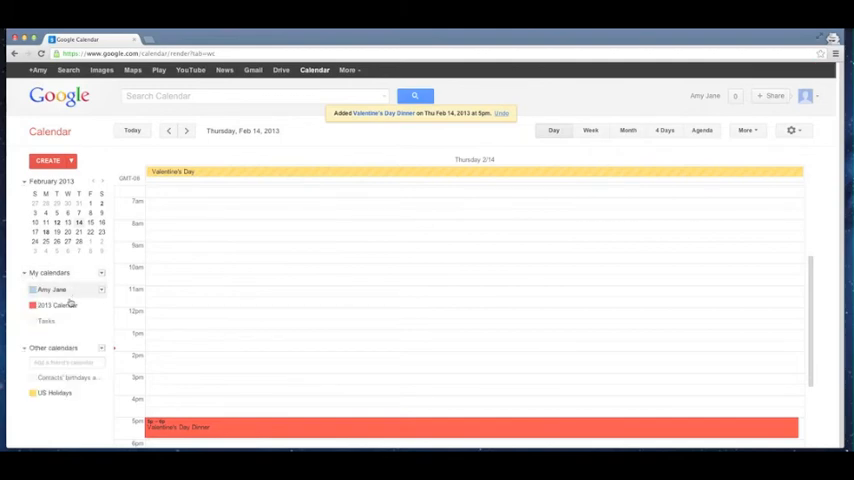
Open the 2013 Calendar's settings and reach the Embed This Calendar helper link.
left_click(102, 304)
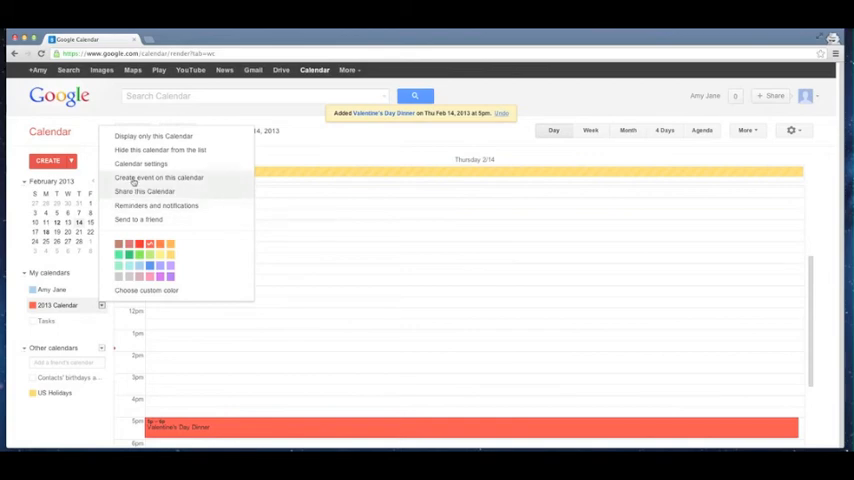
left_click(140, 164)
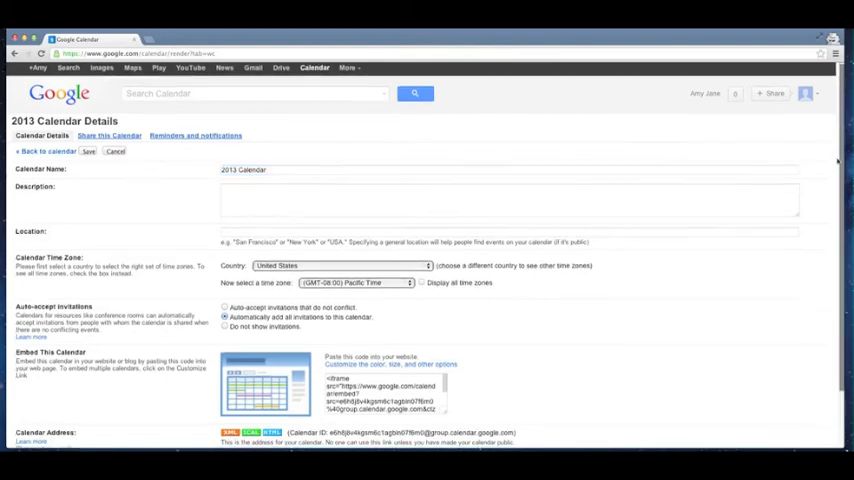
scroll("down", 3)
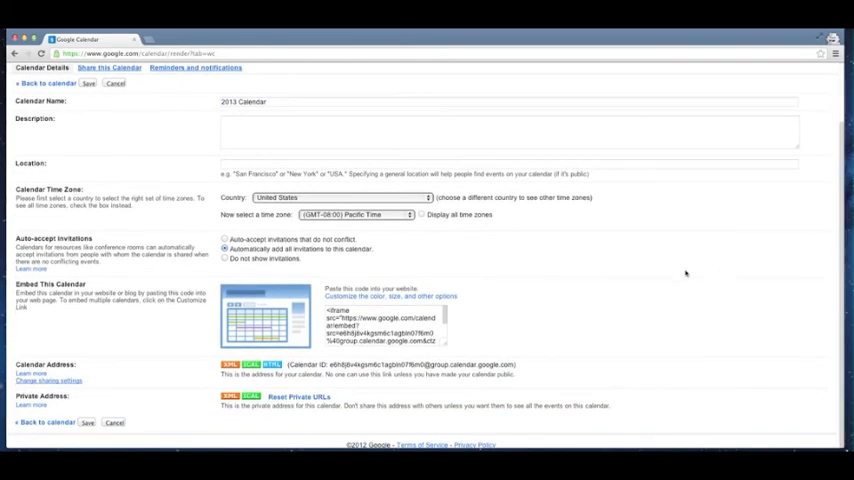
mouse_move(520, 292)
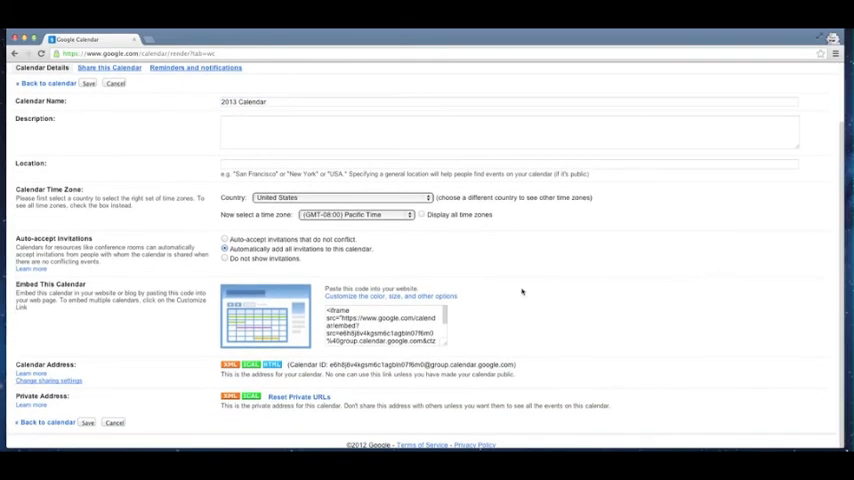
mouse_move(520, 292)
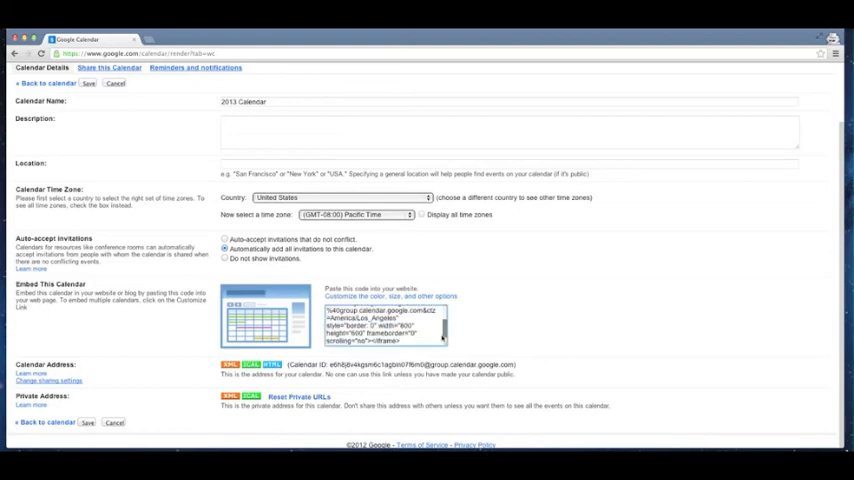
left_click(390, 296)
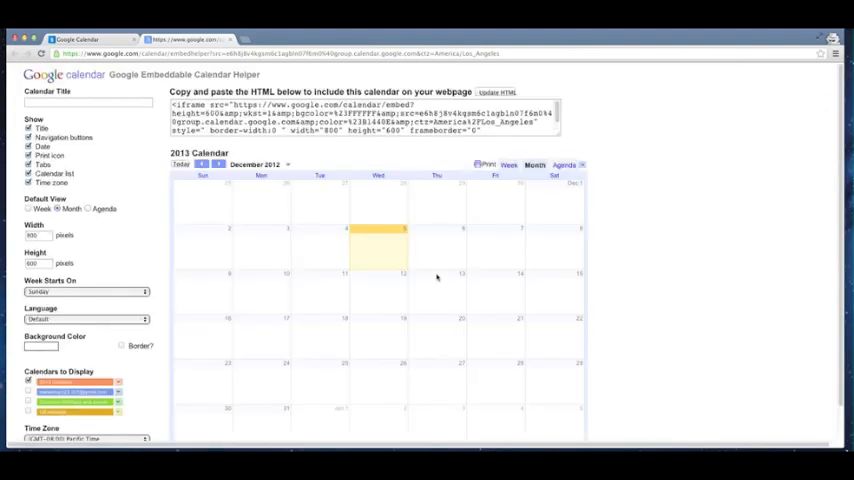
mouse_move(140, 224)
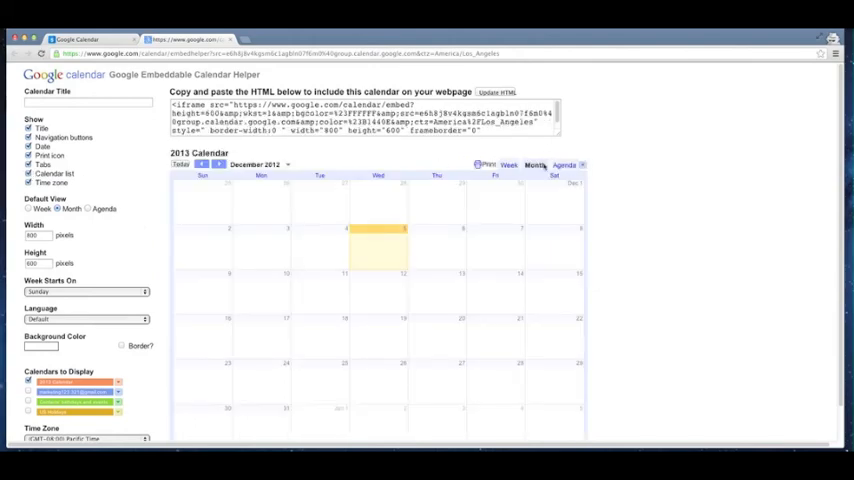
Change a display option in the Embeddable Calendar Helper, refreshing the HTML code.
left_click(30, 172)
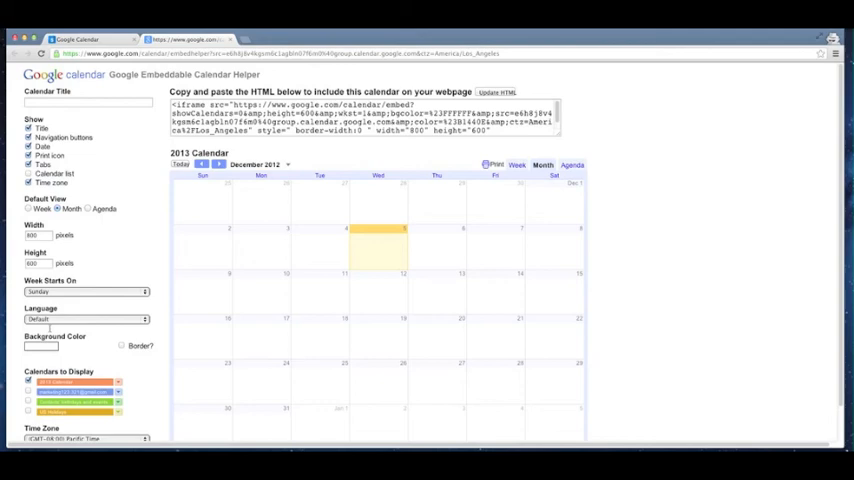
mouse_move(118, 168)
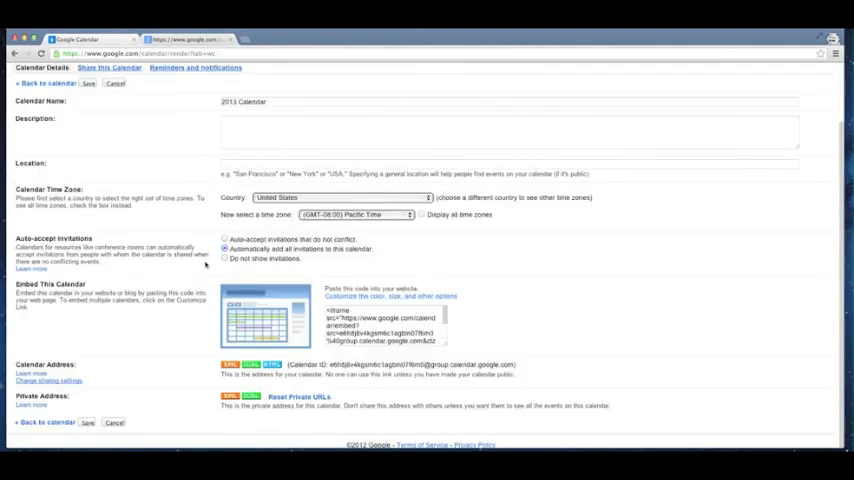
mouse_move(204, 264)
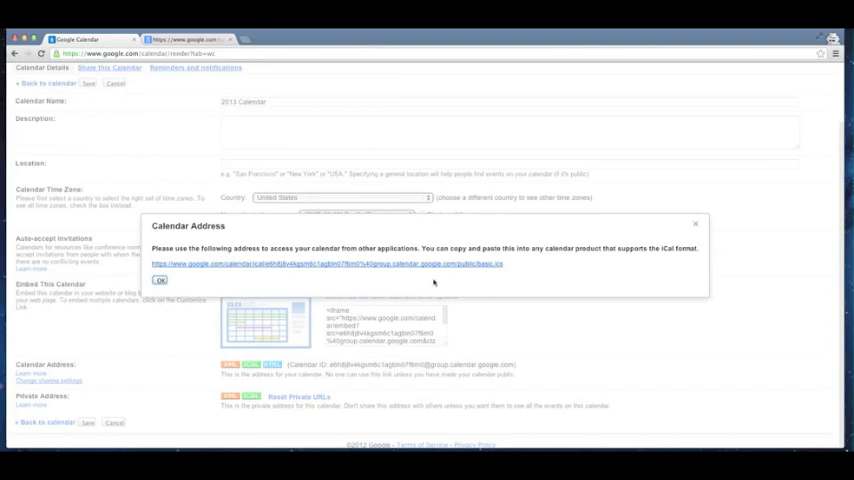
mouse_move(536, 270)
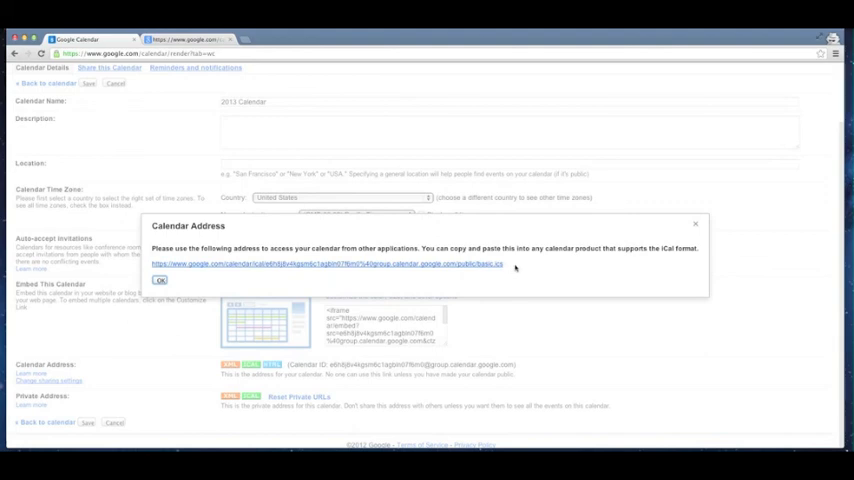
mouse_move(516, 268)
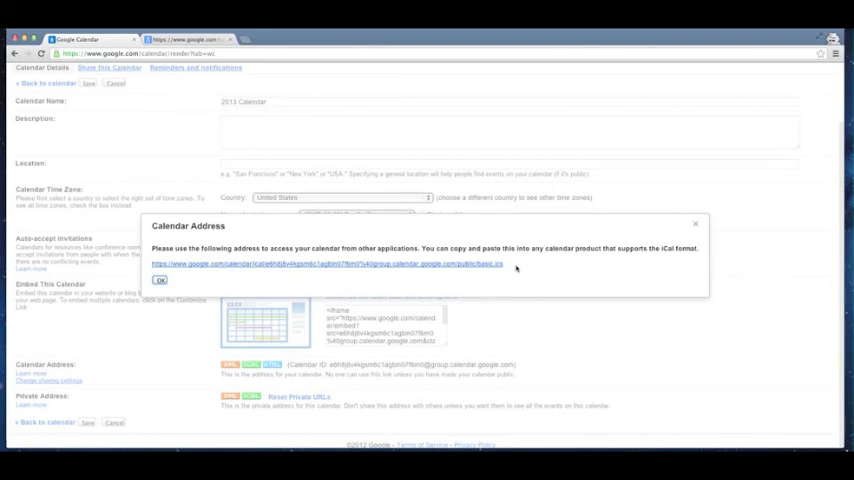
mouse_move(516, 268)
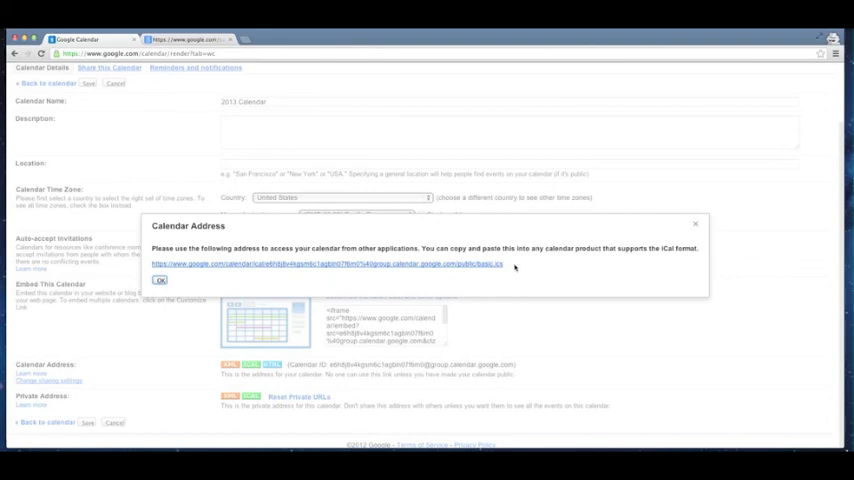
mouse_move(516, 268)
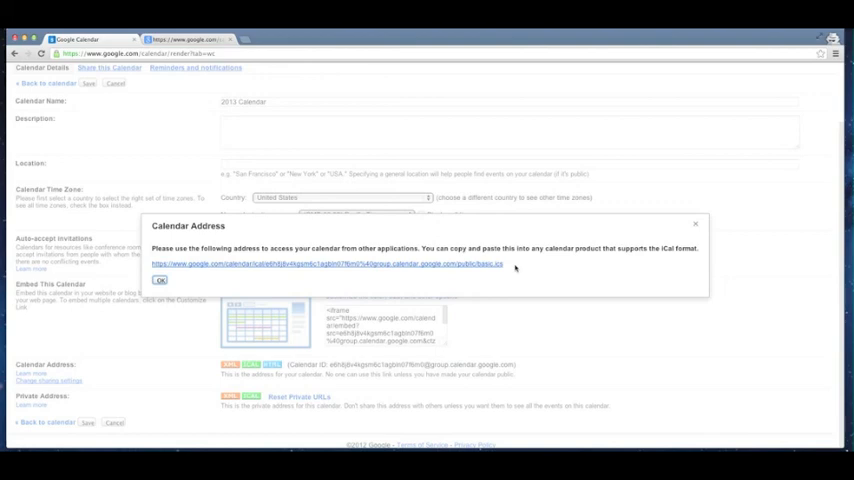
mouse_move(518, 268)
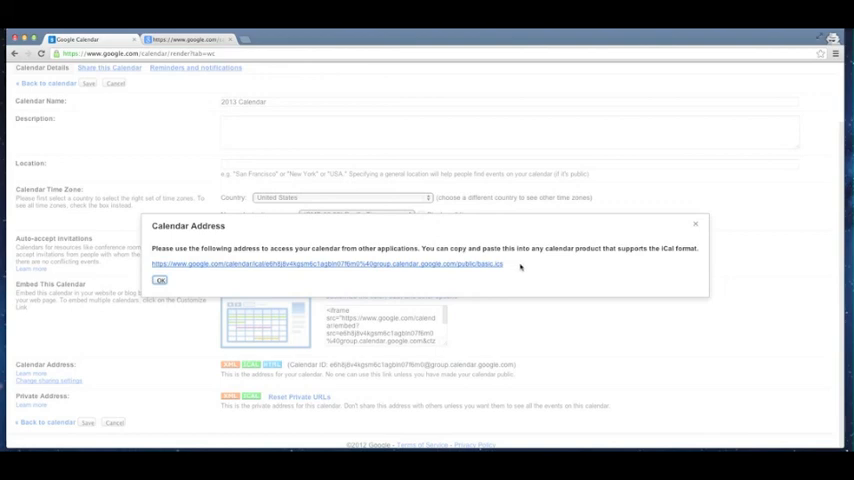